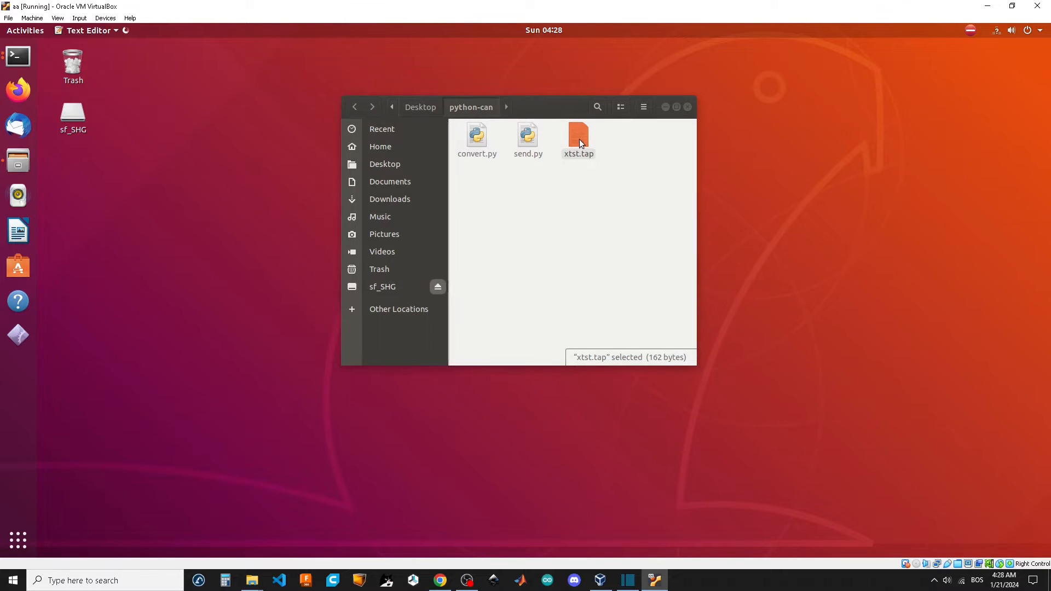
- Review the G-code file xtst.tap, then start a terminal in the python-can folder
double_click(578, 133)
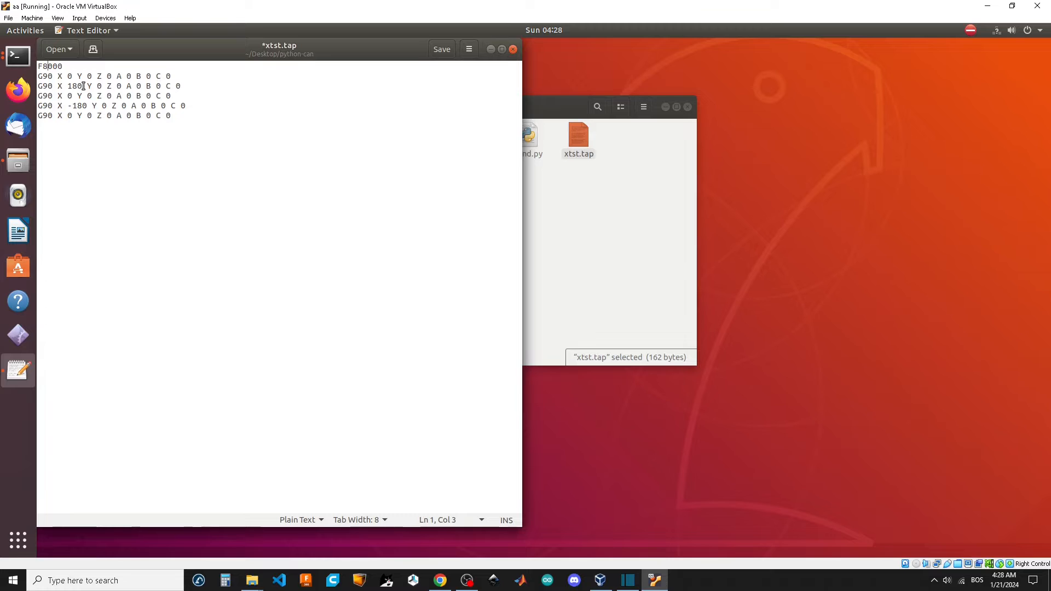
left_click(441, 49)
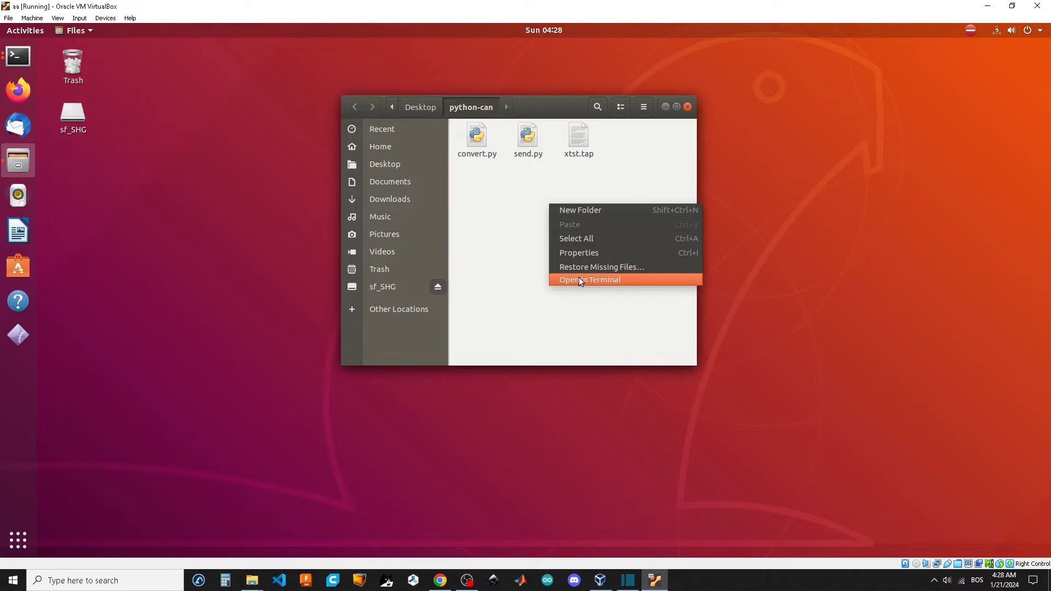
left_click(589, 279)
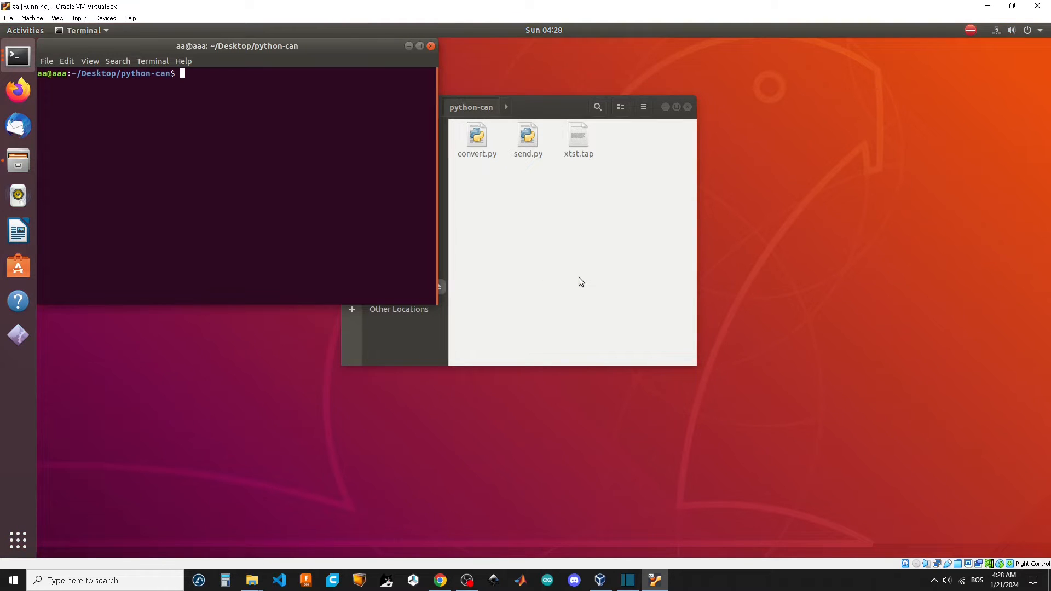
- Run lsusb and ls /dev/tty* to find the serial port /dev/ttyACM0
type("lsusb")
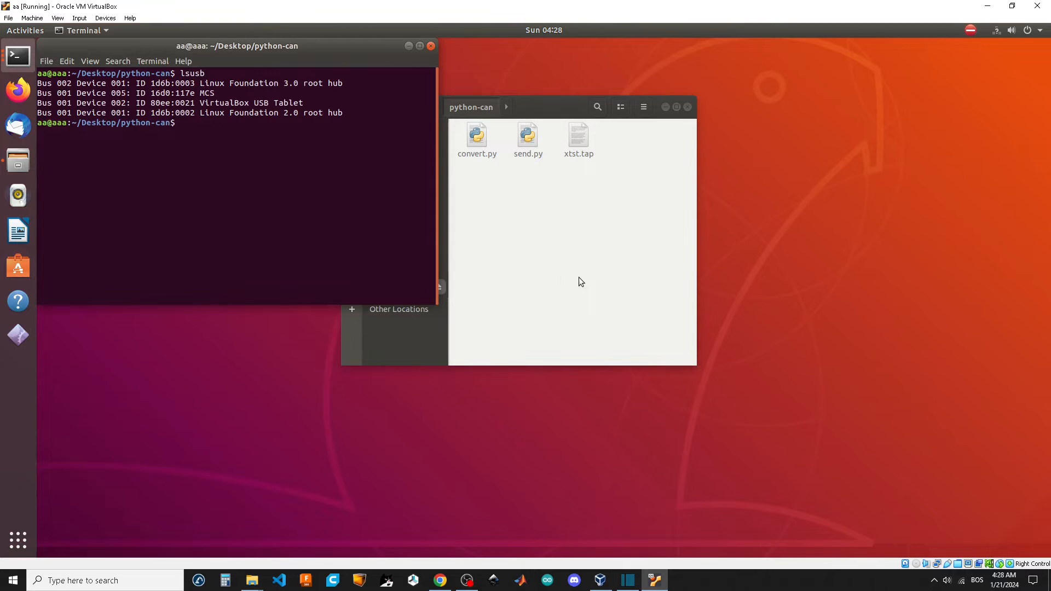
type("ls /dev")
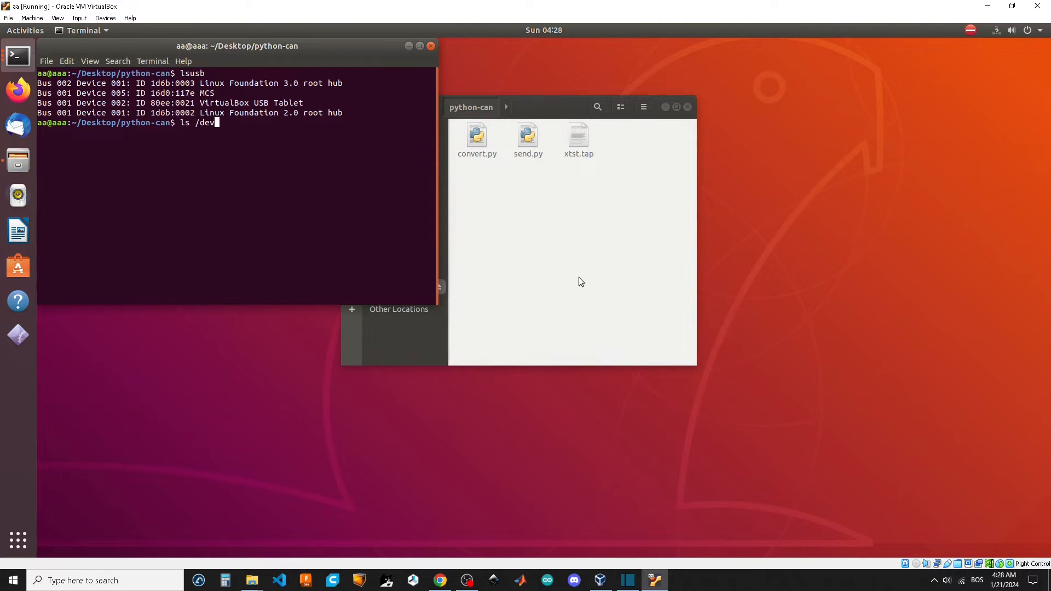
type("/tty*")
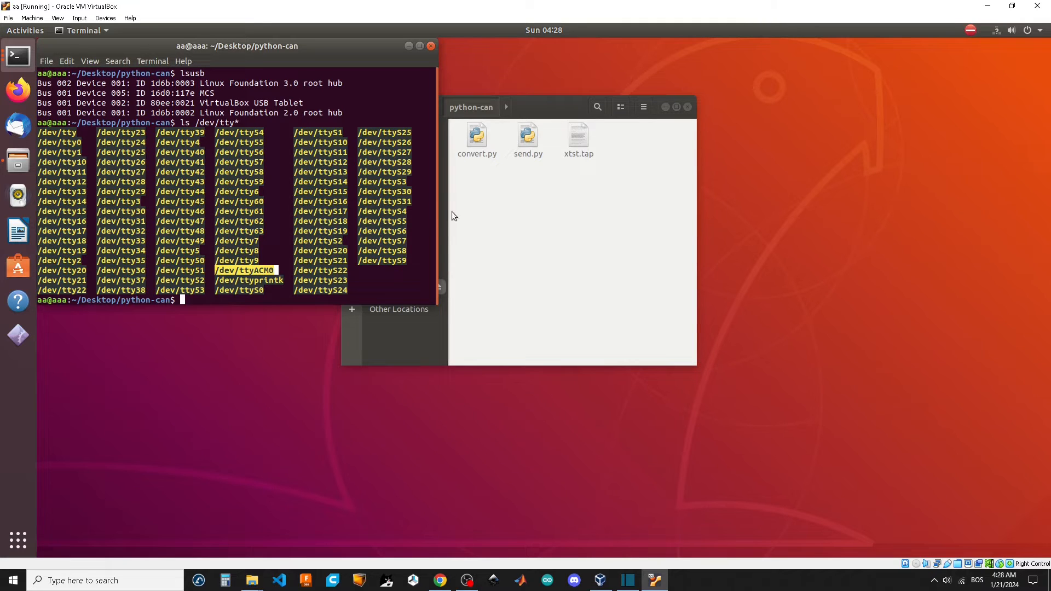
left_click(528, 138)
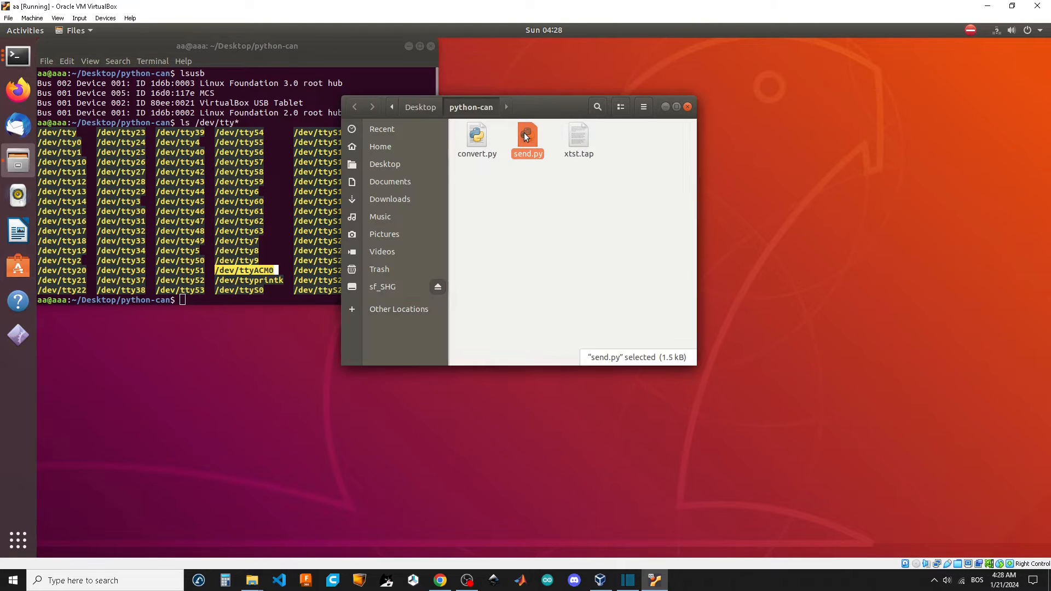
- Edit send.py so its slcan channel is '/dev/ttyACM0', then save and close it
double_click(527, 133)
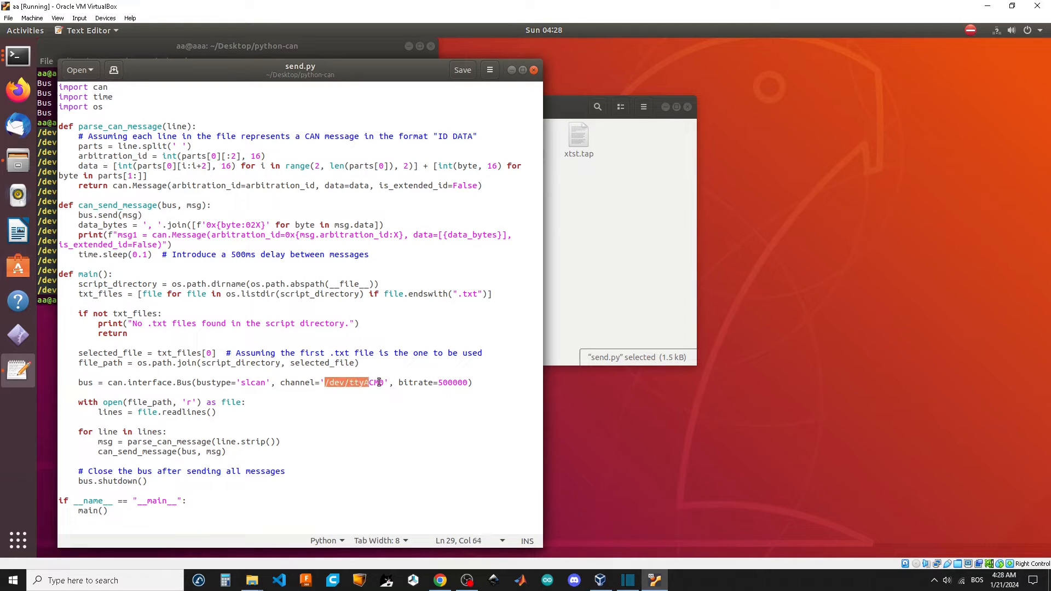
type("0")
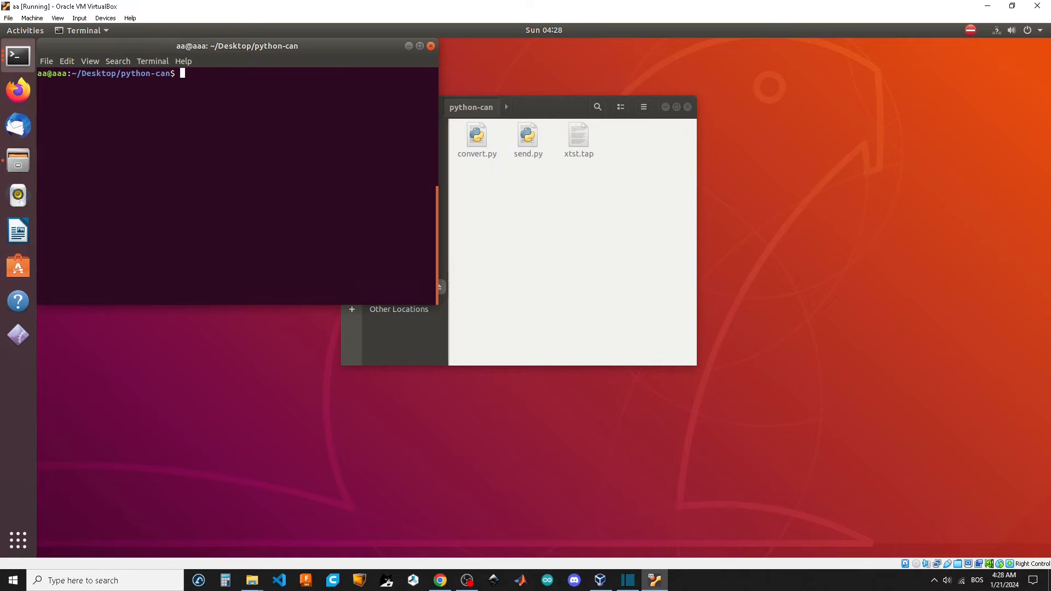
- Run python3 convert.py to turn the G-code lines into CAN messages in xtst.txt
type("p")
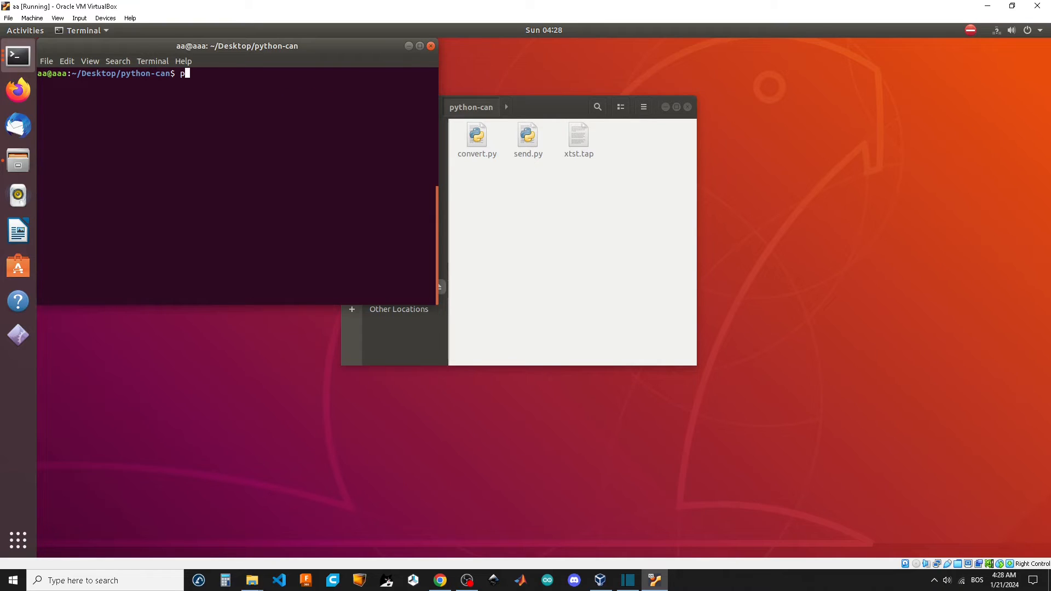
type("ython3")
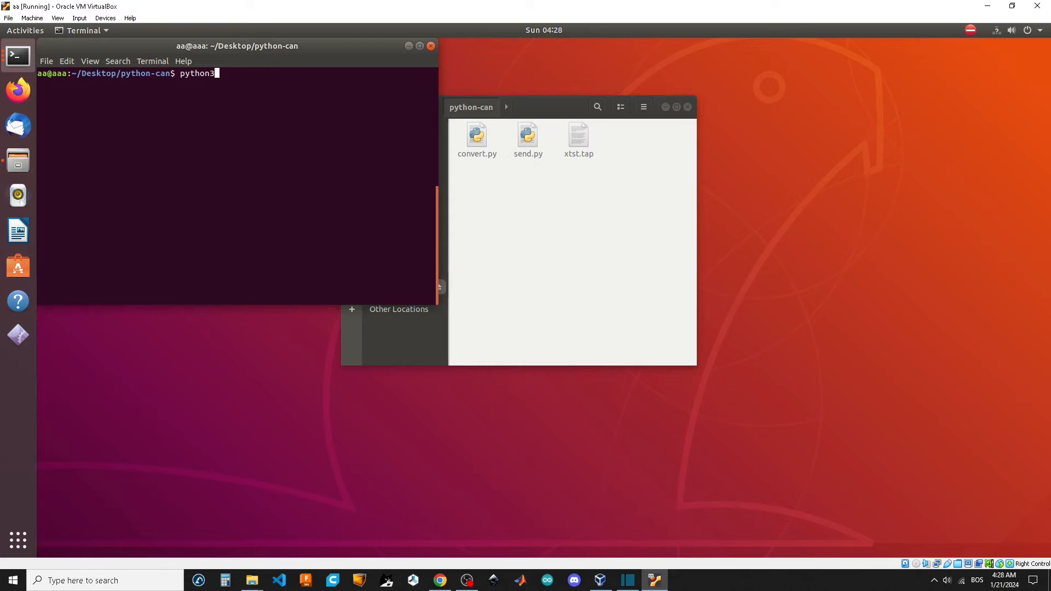
type("convert")
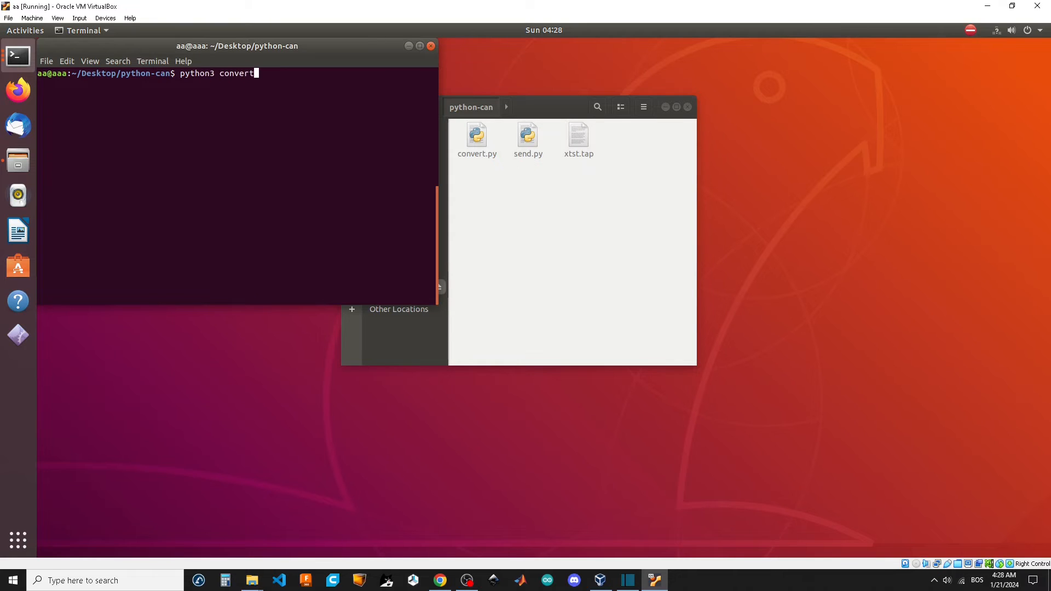
type(".py")
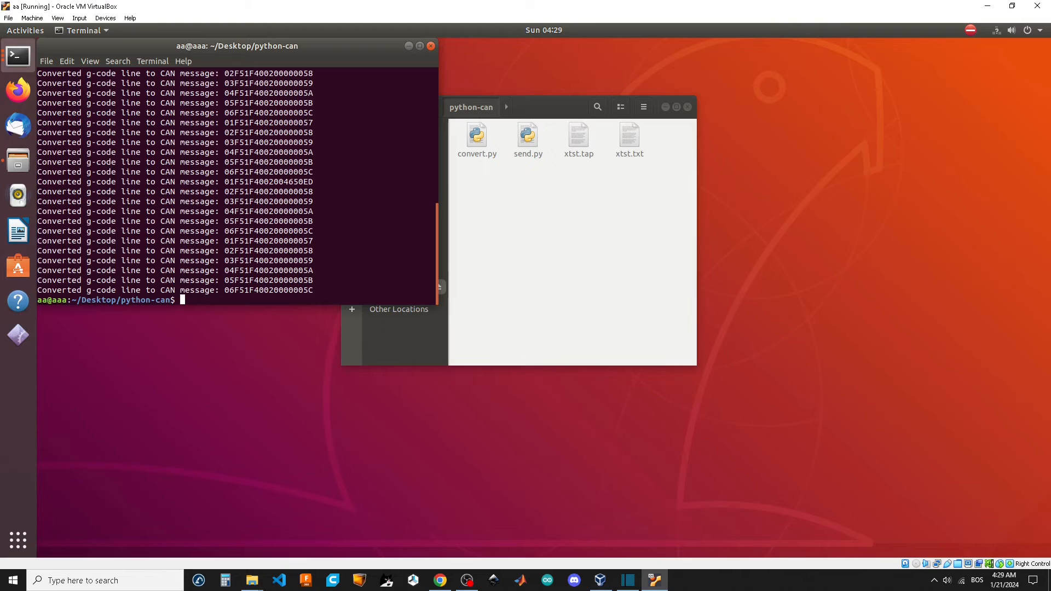
mouse_move(605, 164)
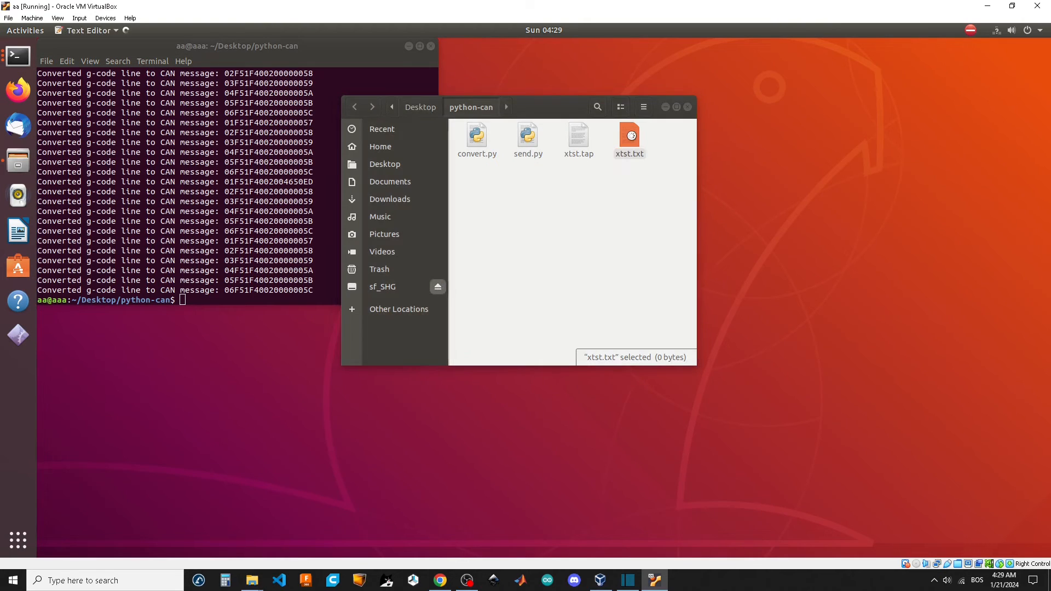
- Check the converted xtst.txt, then enter python3 send.py at the prompt
double_click(628, 134)
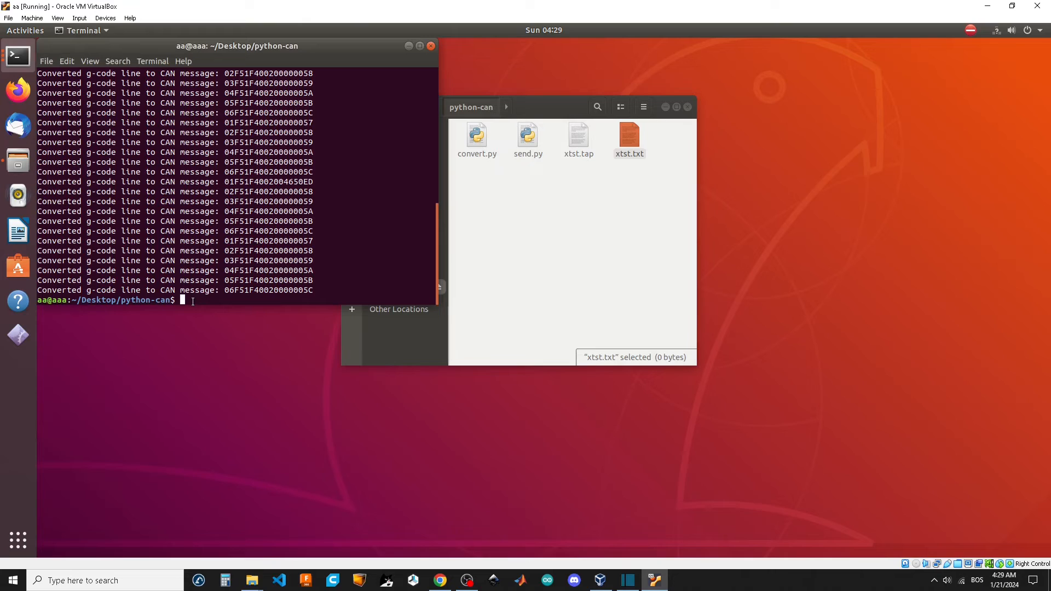
type("py")
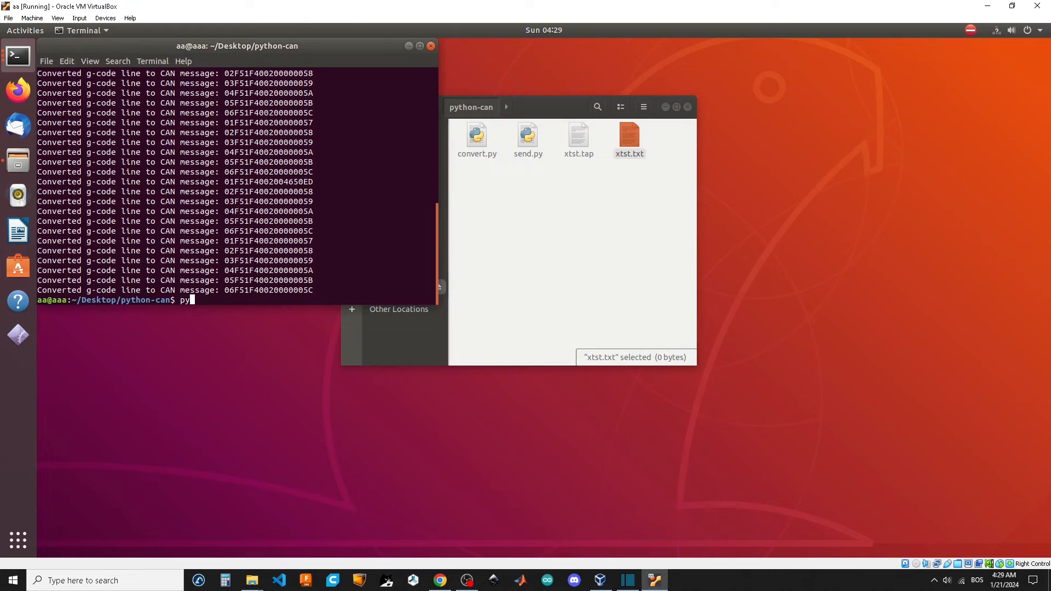
type("thon3")
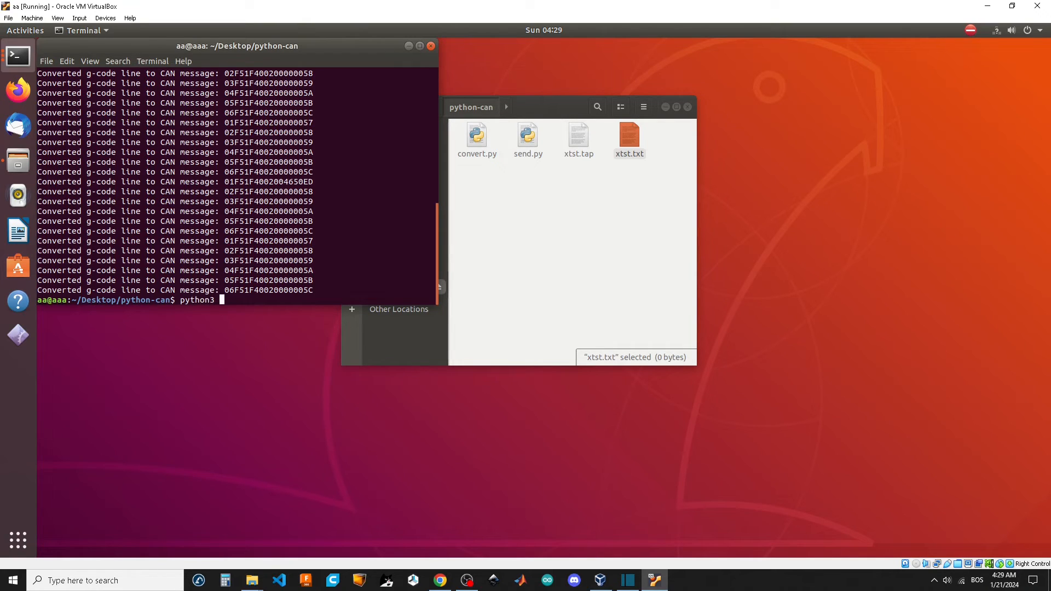
type("send.p")
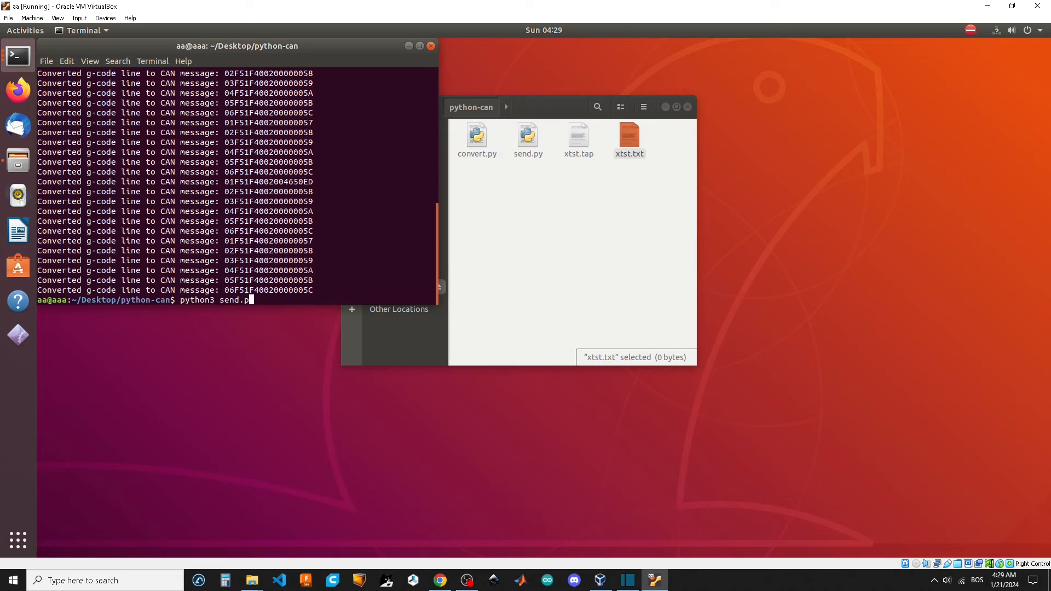